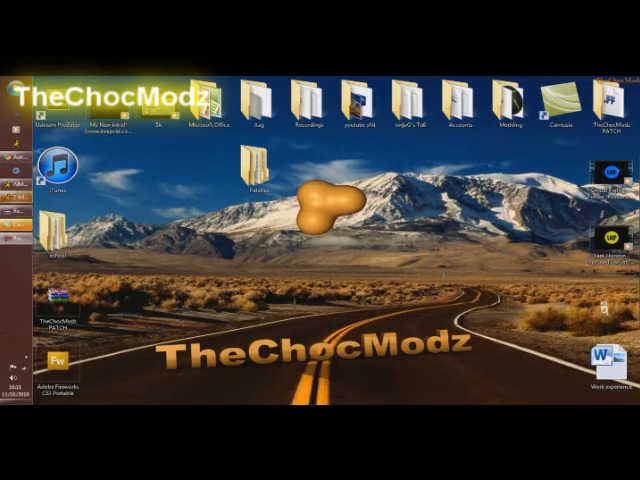
Step: Drag the Patches folder icon from the top row toward the desktop centre
left_click_drag(262, 190, 358, 235)
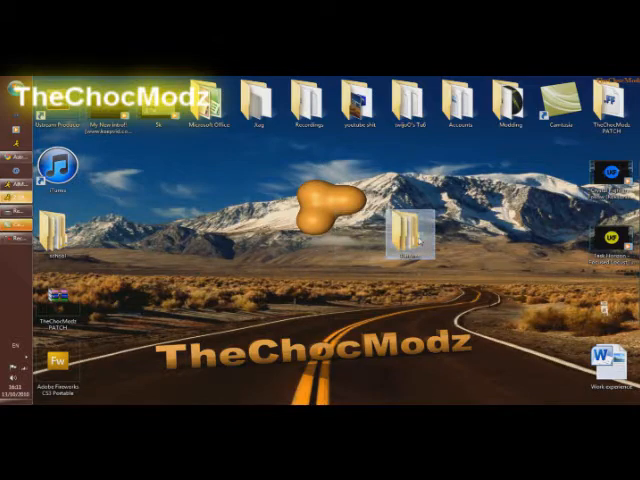
double_click(402, 235)
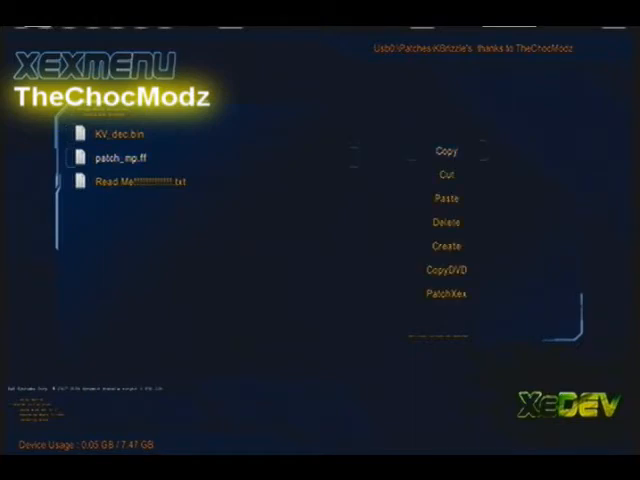
Step: Copy patch_mp.ff from Usb0:\Patches via the XexMenu action menu
left_click(446, 150)
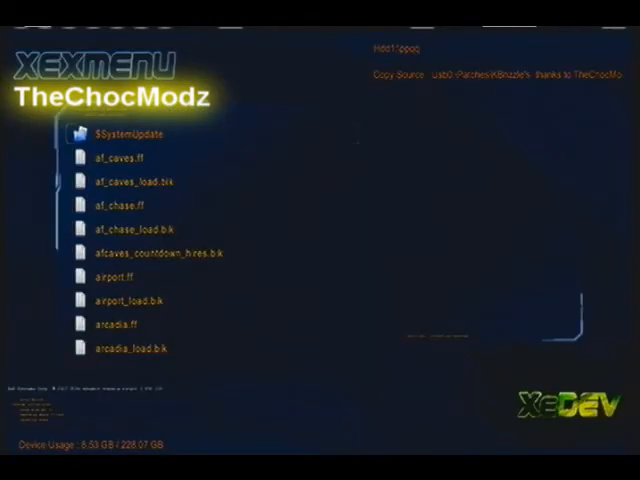
Step: Scroll through the ppqq folder's map files down to default_mp.xex
scroll("down", 3)
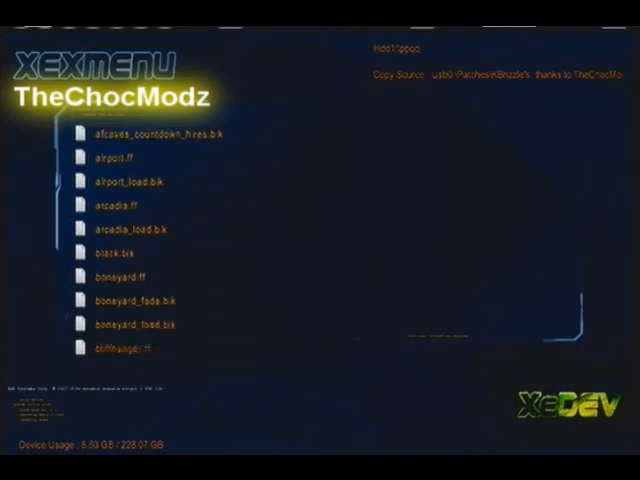
scroll("down", 3)
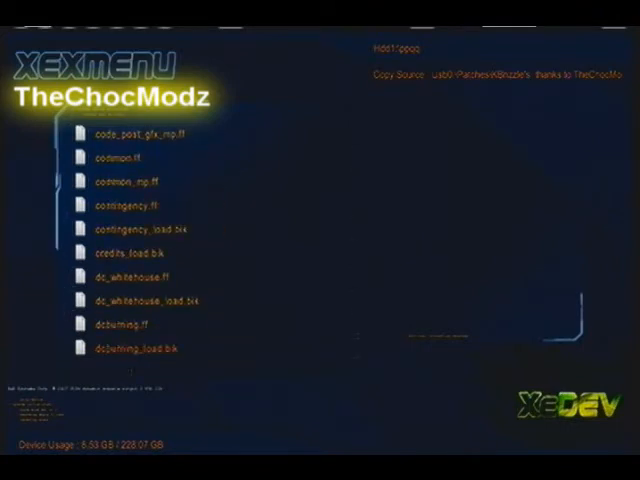
scroll("down", 3)
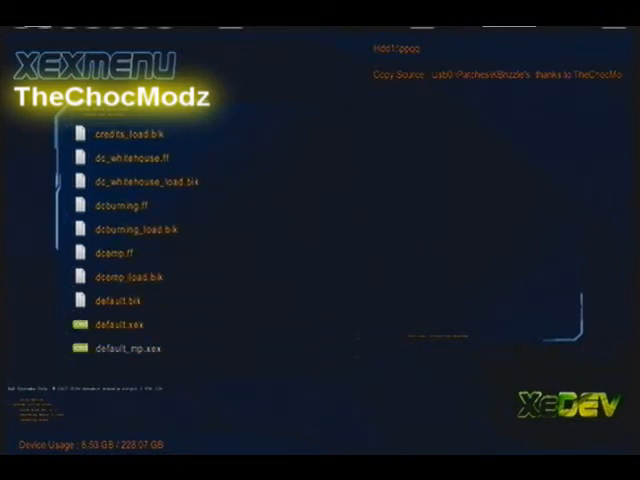